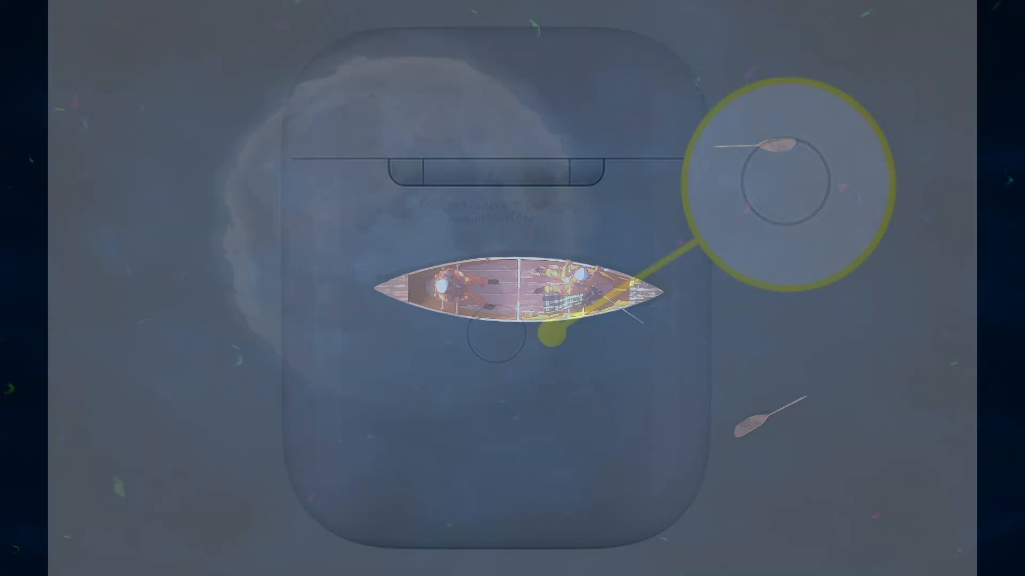
- Open Windows Settings from the Start menu
left_click(384, 562)
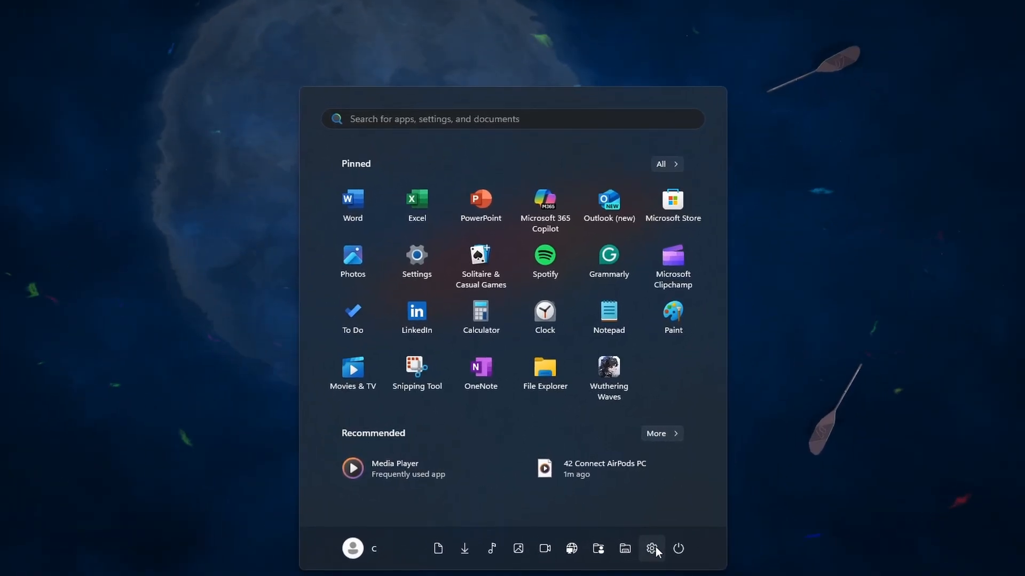
left_click(651, 549)
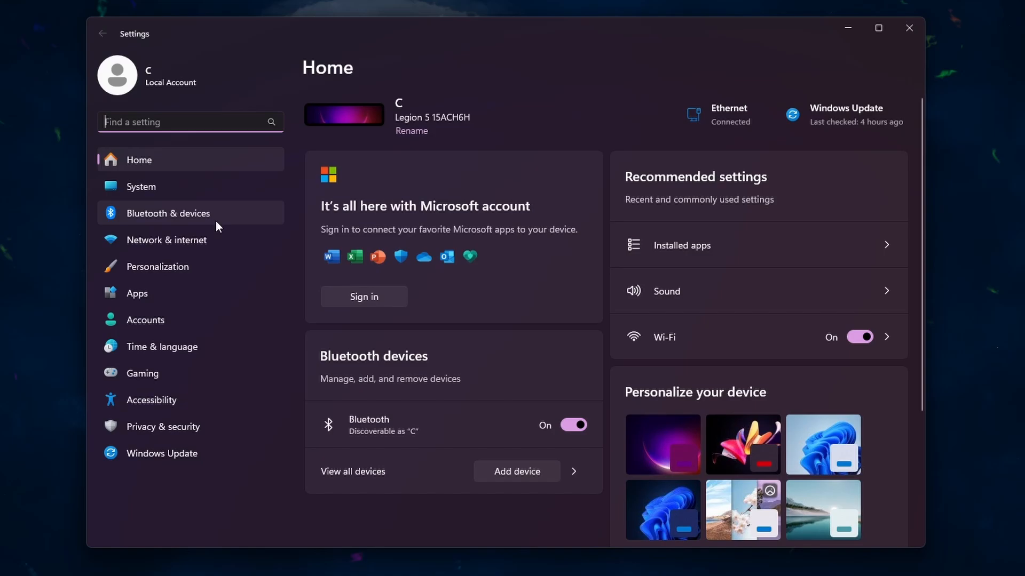
- Pair the AirPods Pro from Bluetooth & devices so they connect for mic and audio
left_click(168, 213)
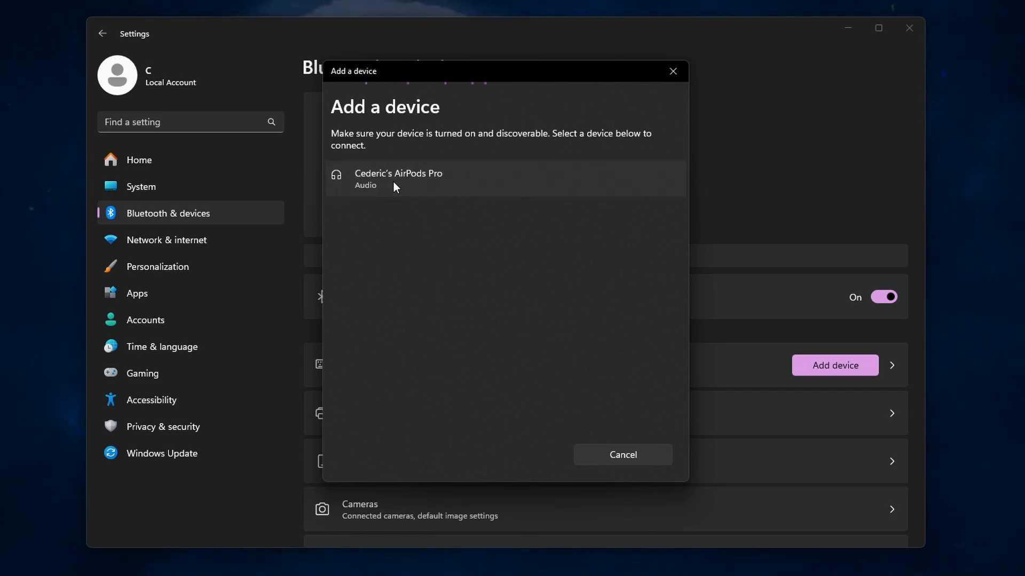
left_click(397, 179)
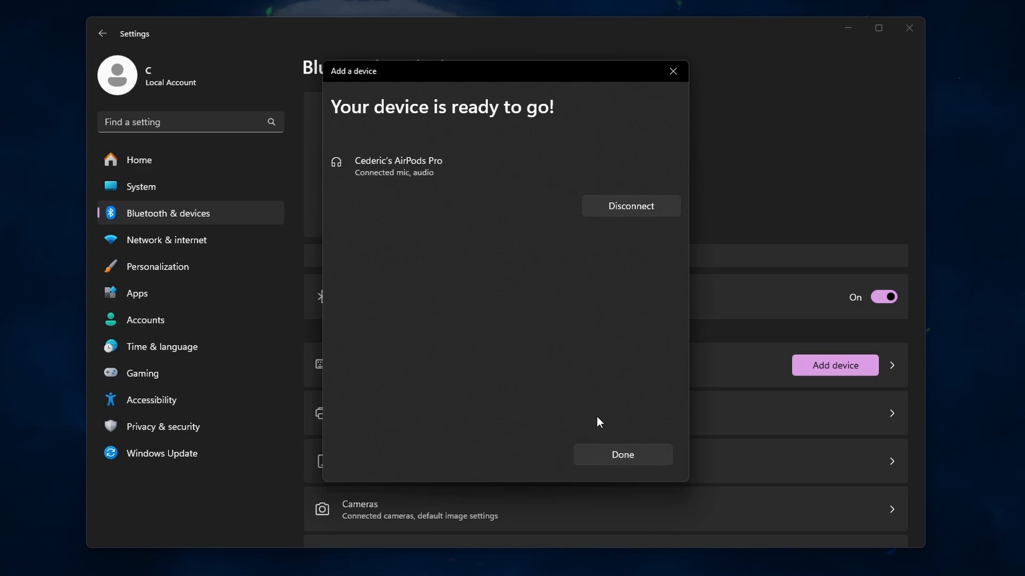
- Close the finished pairing dialog and switch to the System settings page
left_click(622, 455)
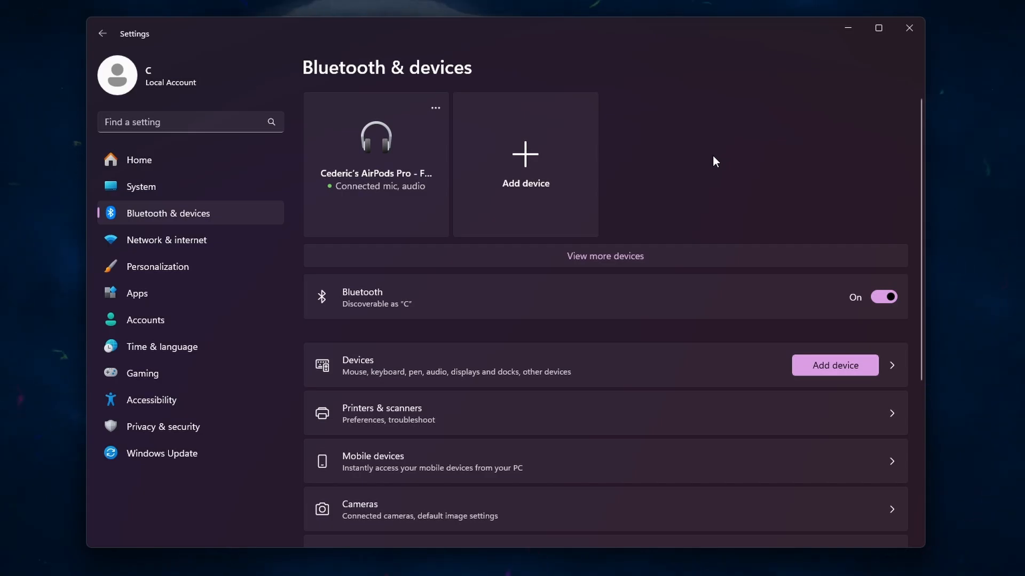
left_click(141, 186)
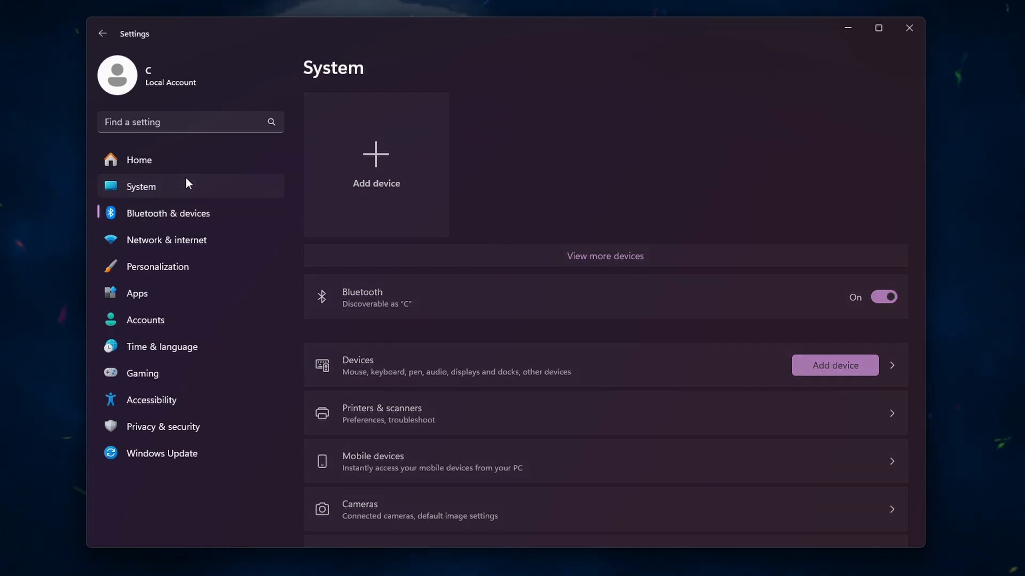
- Show the Sound page with Kopfhörer (AirPods Pro) as output and volume back at 100
left_click(140, 187)
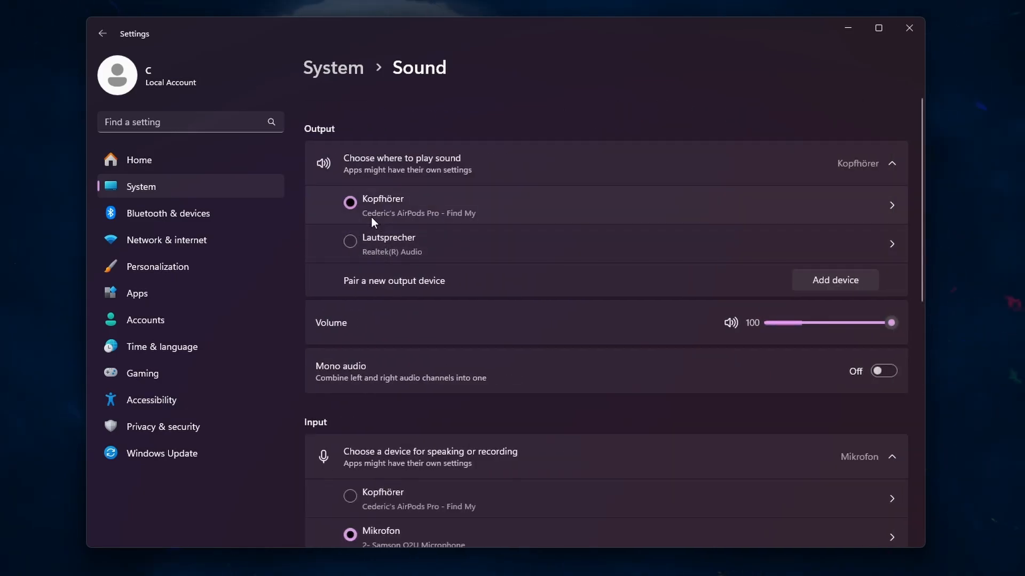
mouse_move(435, 223)
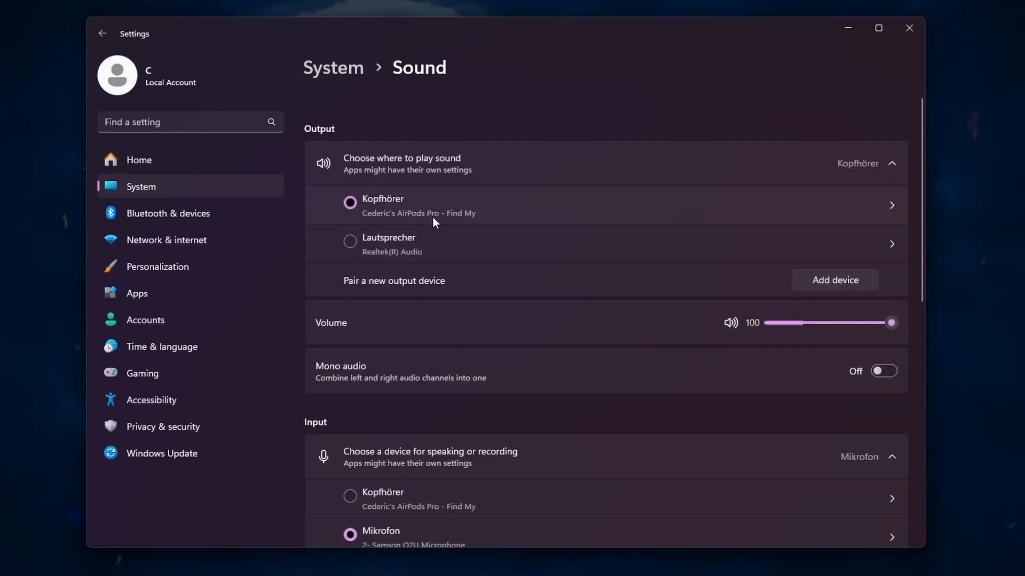
left_click_drag(891, 322, 825, 322)
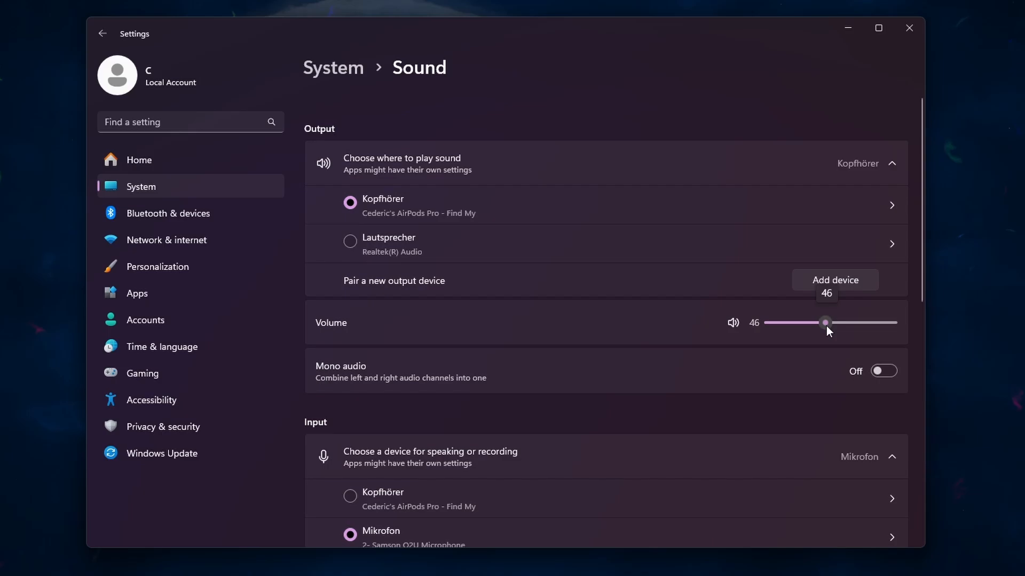
left_click_drag(825, 323, 890, 323)
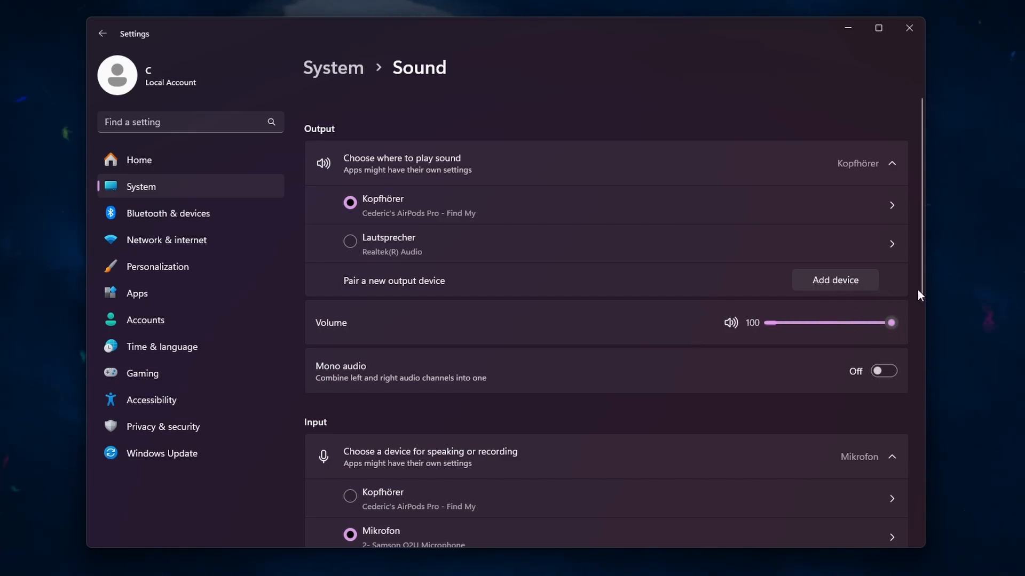